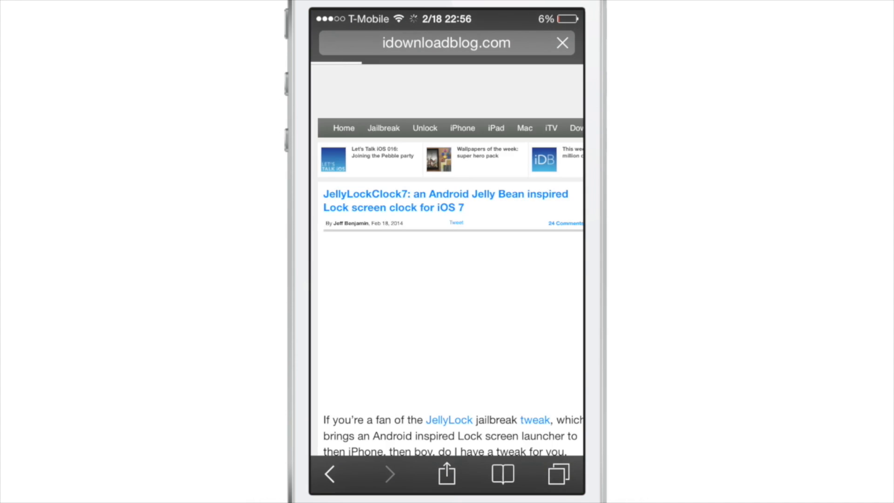
Scroll to RocketLauncher's settings and switch Show Full Screen SnapShots on
scroll("down", 3)
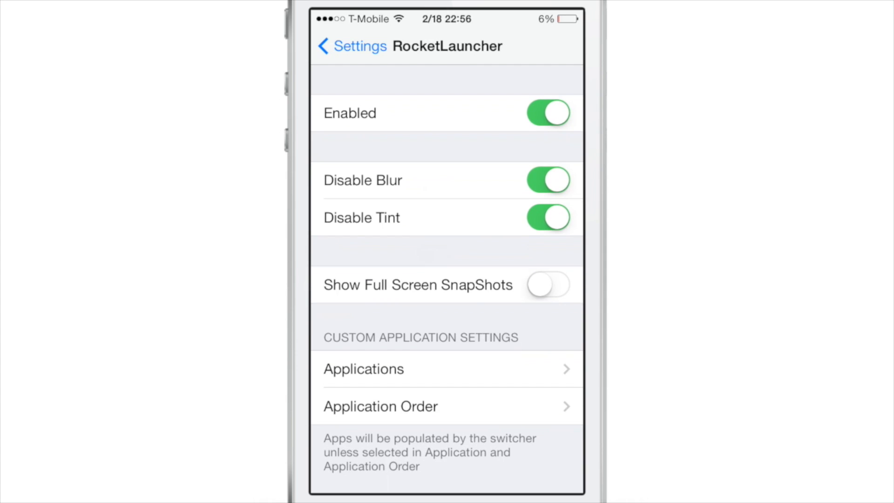
left_click(547, 285)
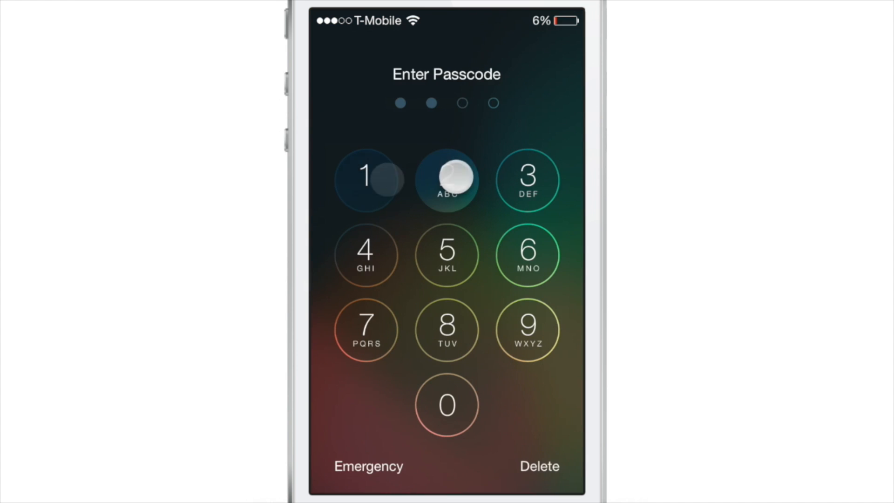
Unlock the phone with the passcode and switch Show Full Screen SnapShots off
left_click(446, 179)
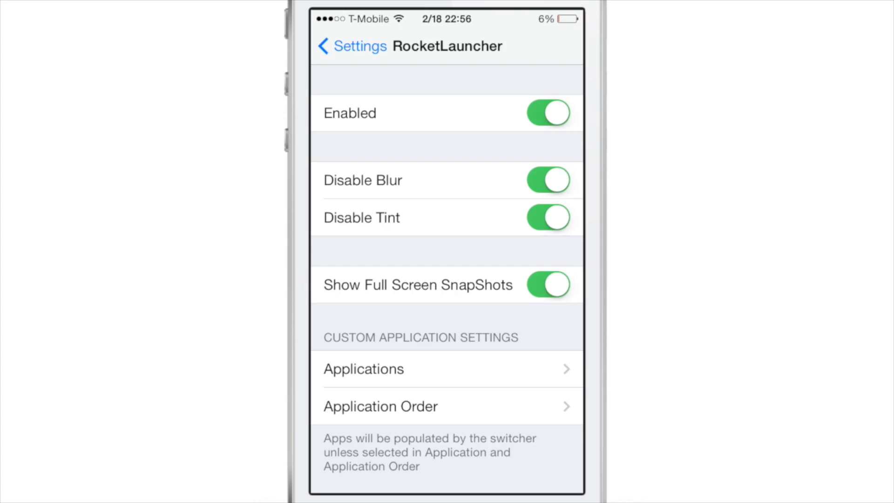
left_click(548, 285)
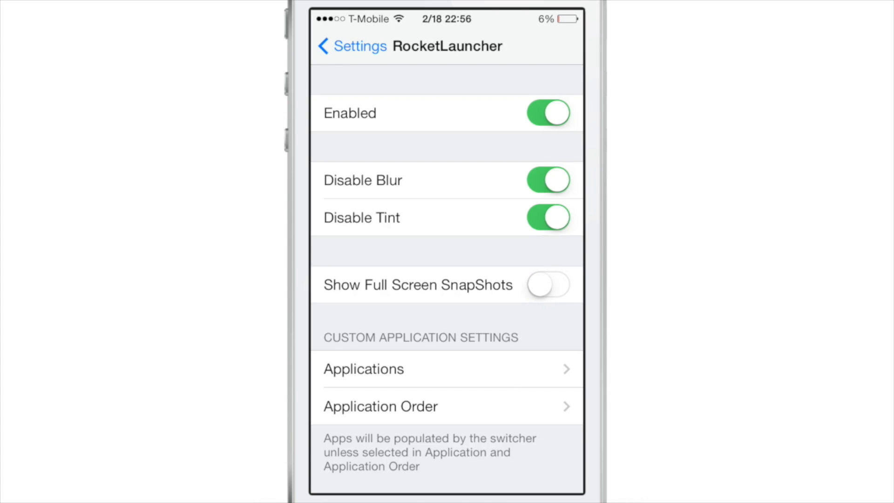
In Application Order, drag BofA up into the Applications section above Unused
left_click(363, 368)
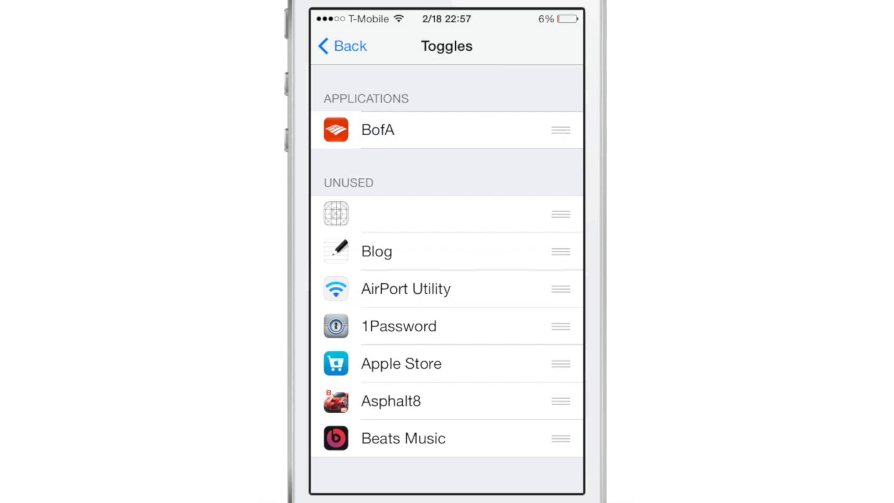
left_click_drag(560, 437, 560, 372)
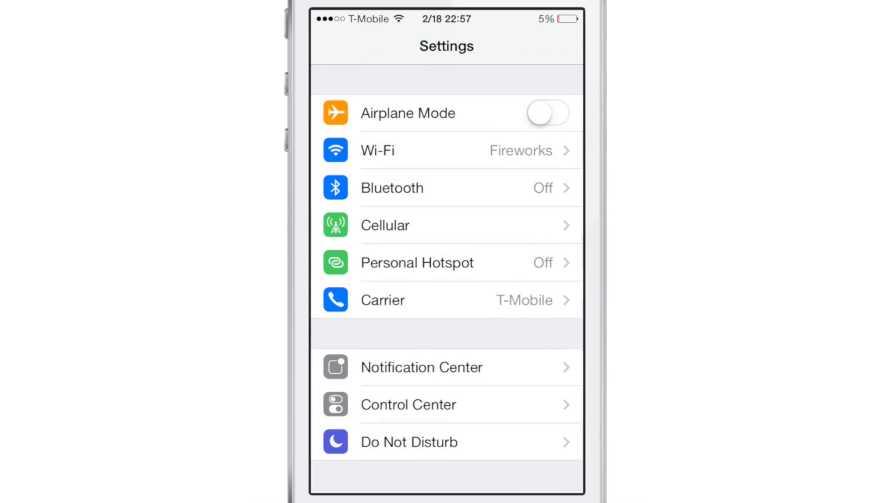
Scroll the main Settings list down to RocketLauncher, WinterBoard and BofA
scroll("down", 3)
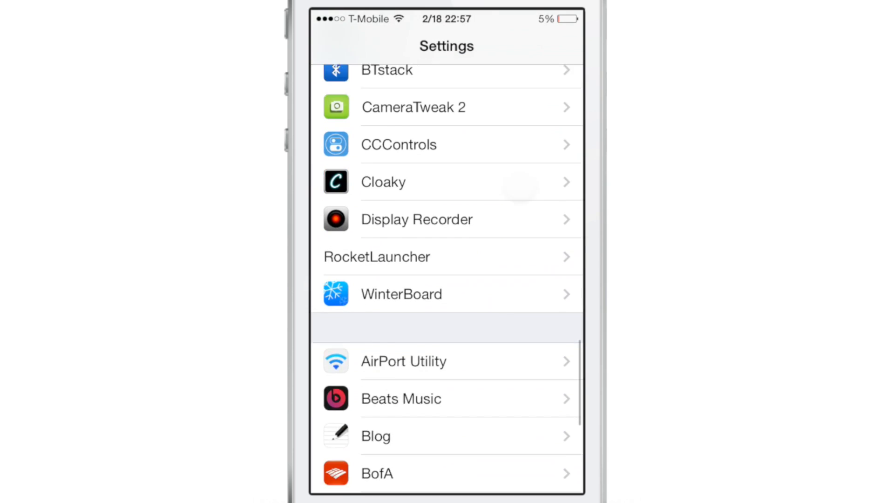